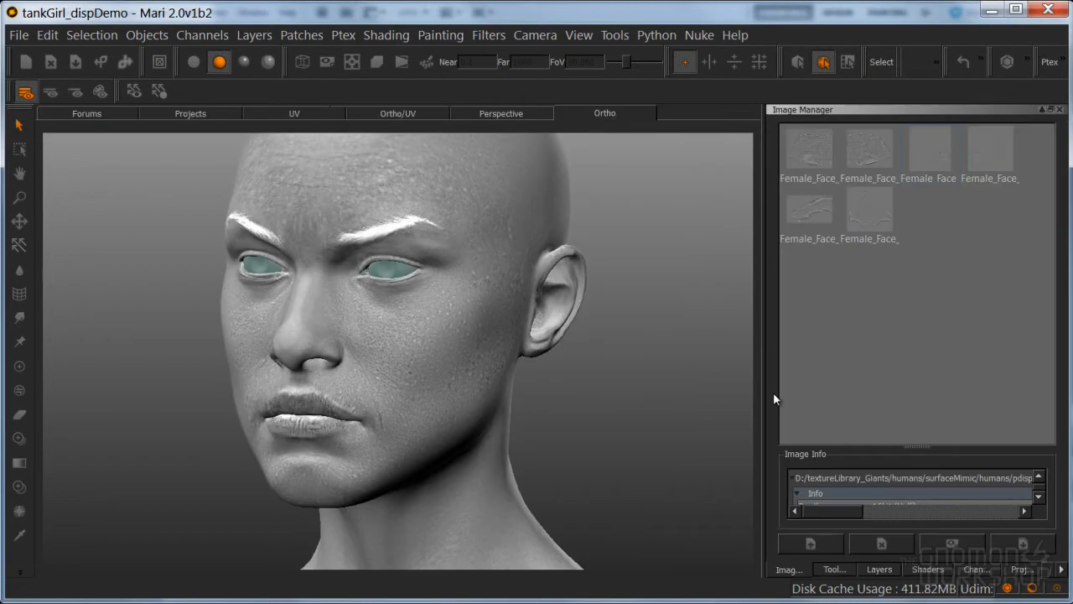
- Show the head's layer stack and select baseCOL to choose an adjustment for it
left_click(879, 568)
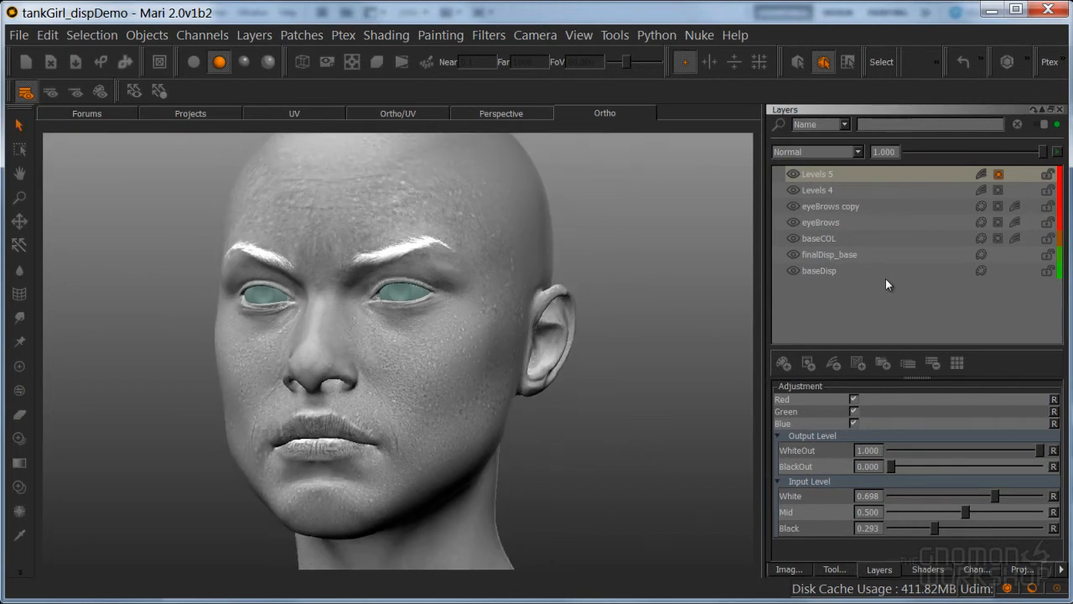
mouse_move(795, 171)
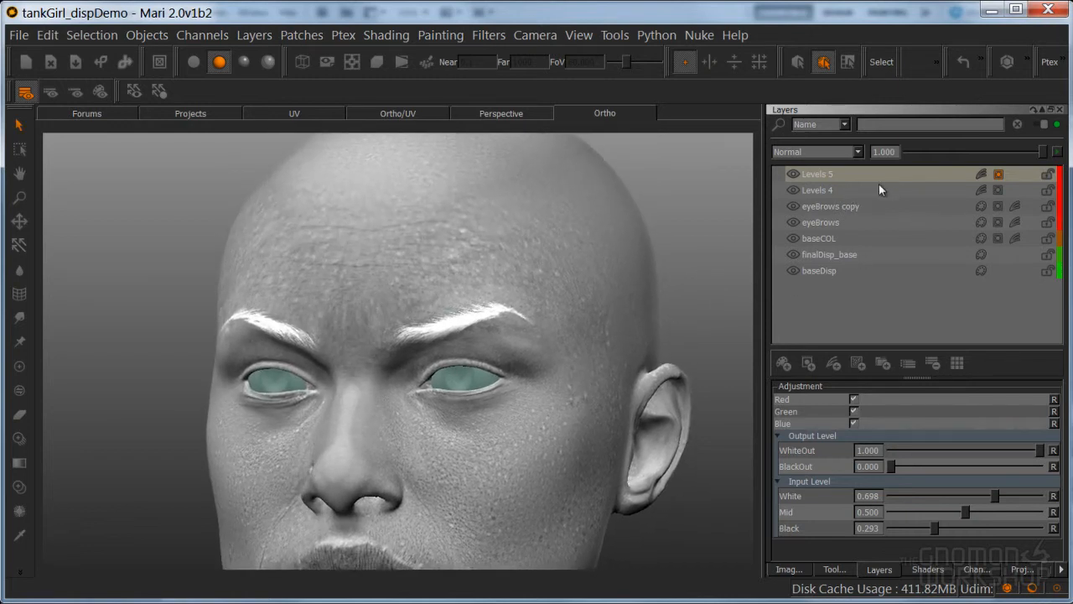
left_click(791, 174)
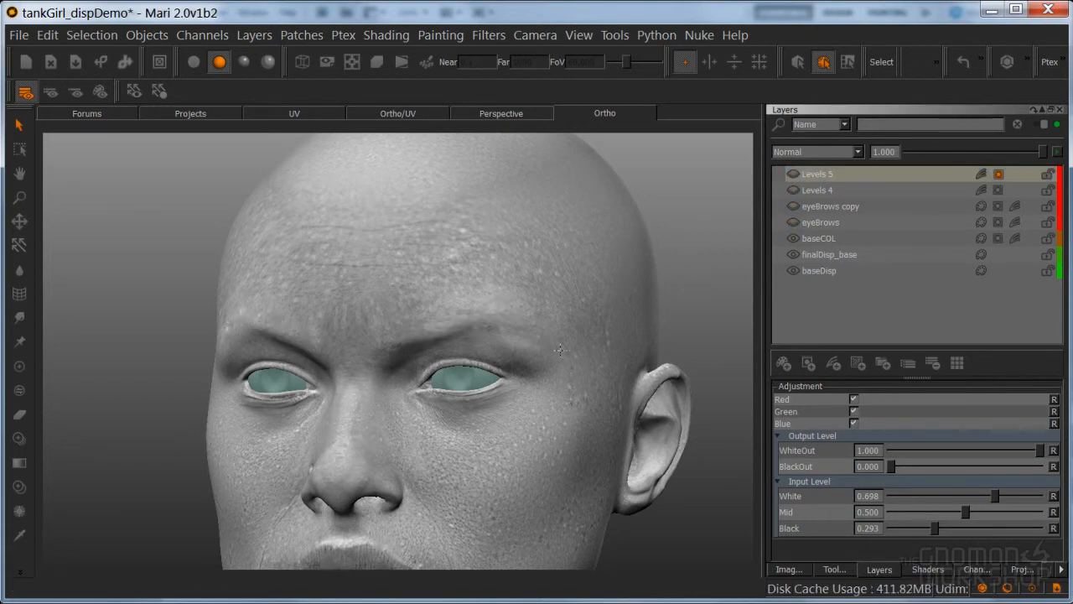
left_click(818, 238)
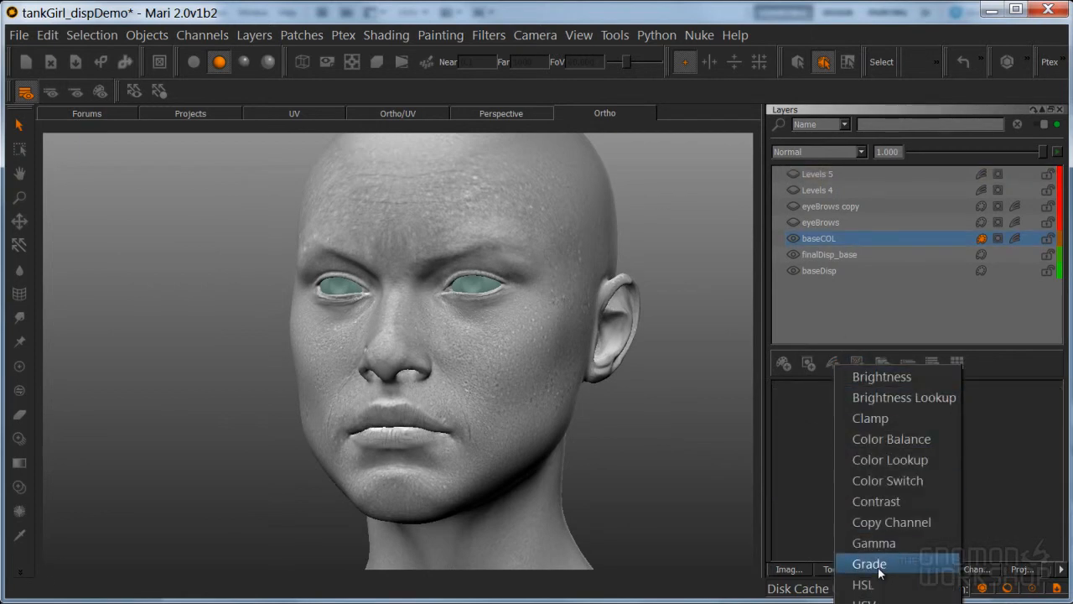
- Add Levels 6 on baseCOL with input White ≈0.498, Mid ≈0.514 and Black ≈0.236
left_click(869, 563)
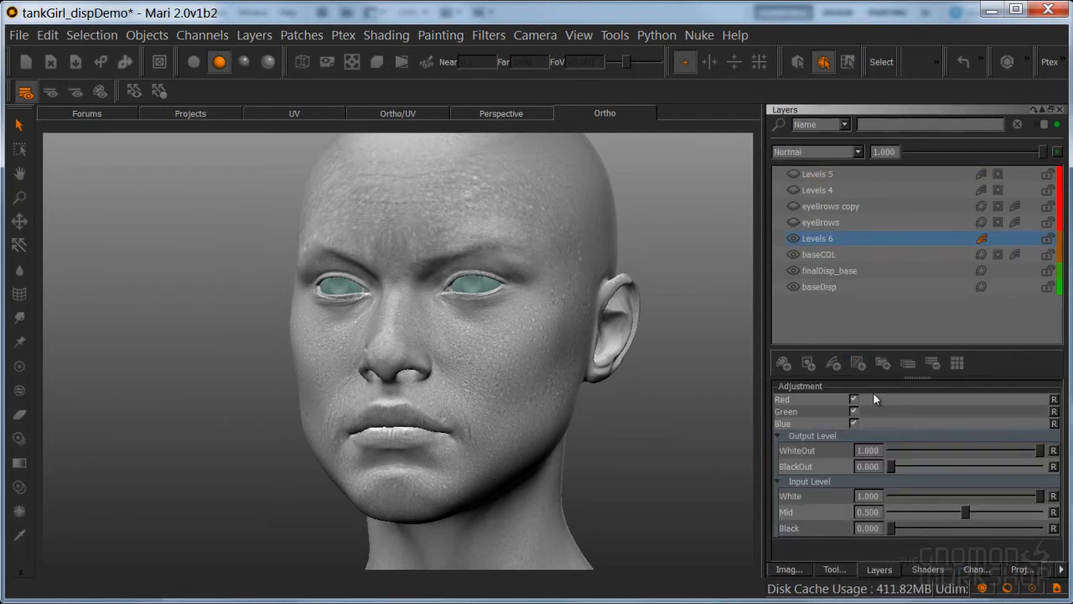
left_click(193, 62)
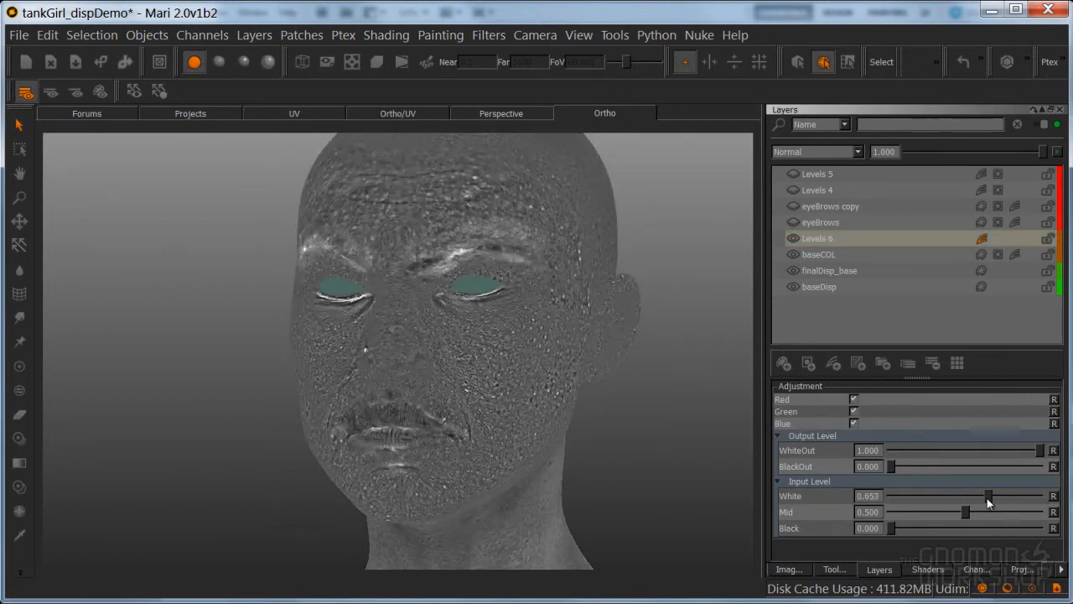
left_click_drag(890, 528, 914, 529)
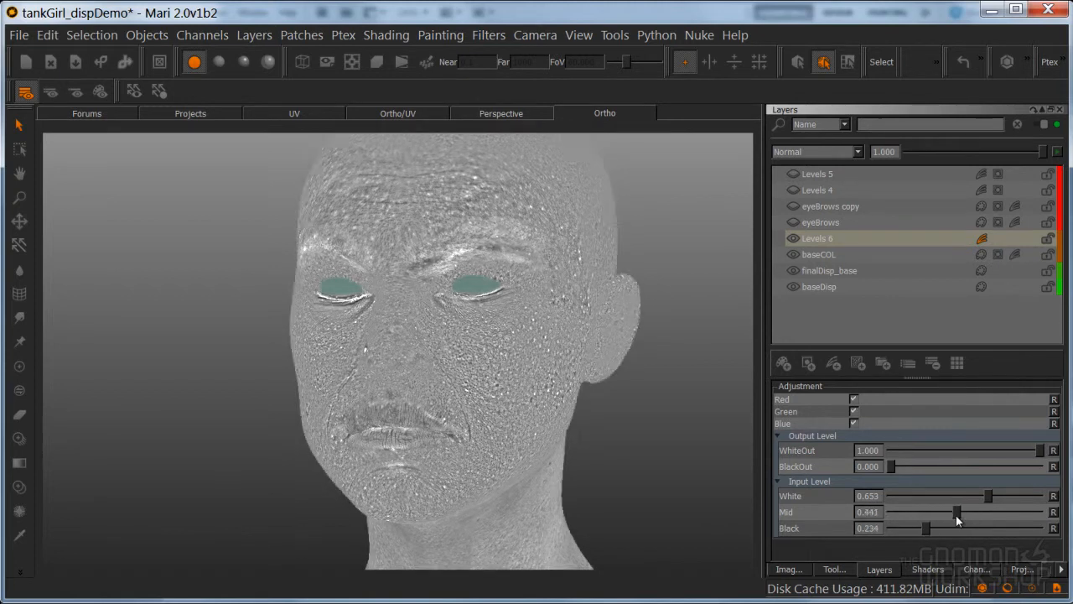
left_click_drag(989, 497, 993, 496)
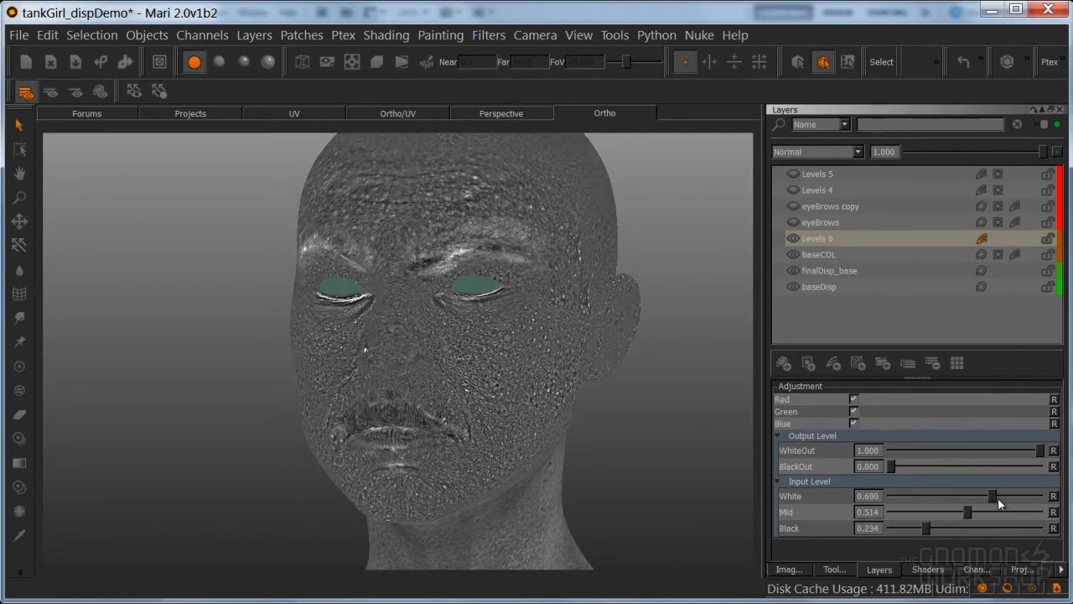
left_click_drag(993, 496, 1007, 496)
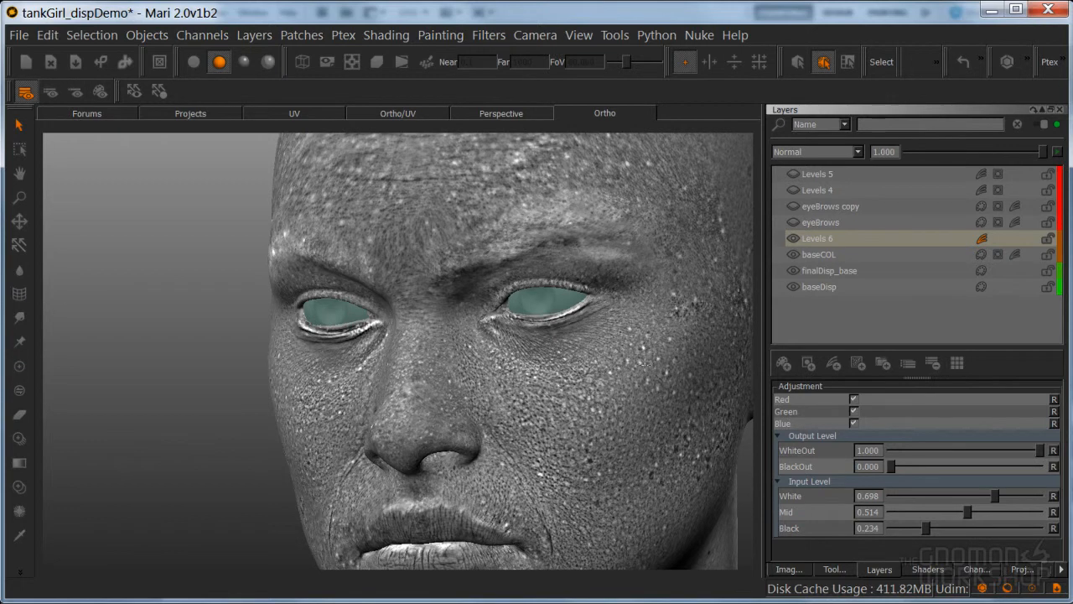
mouse_move(654, 356)
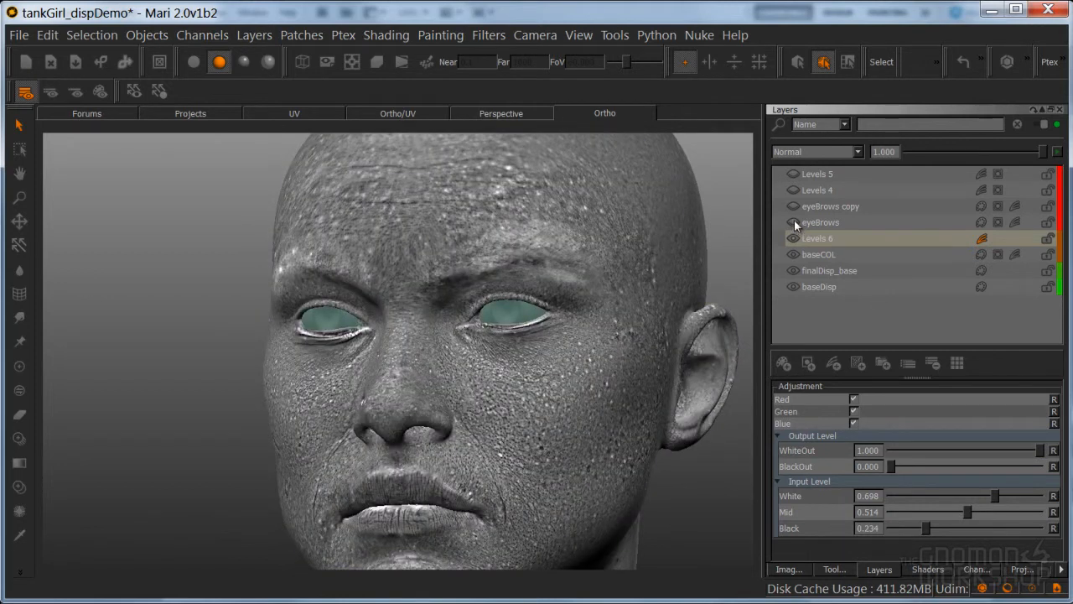
- Hide Levels 6, select baseCOL, and view the head under flat, unshaded lighting
left_click(818, 238)
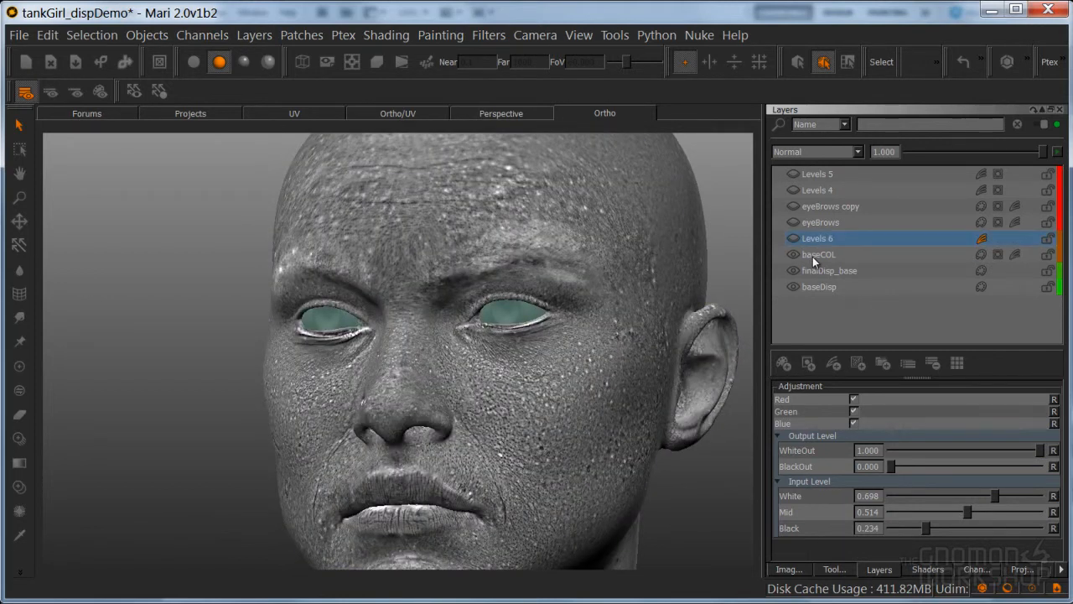
left_click(819, 255)
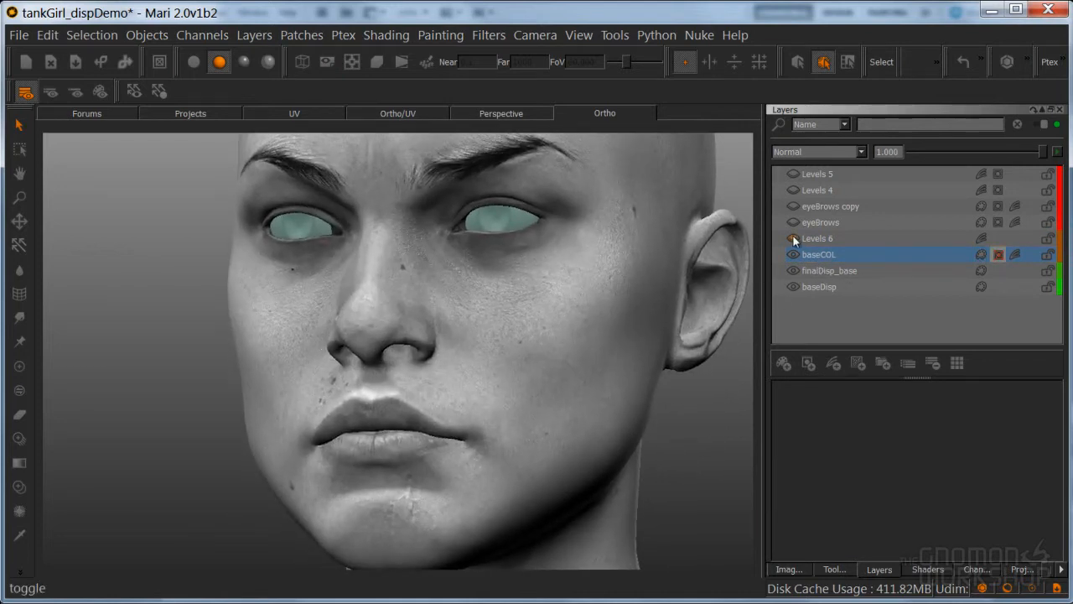
left_click(791, 255)
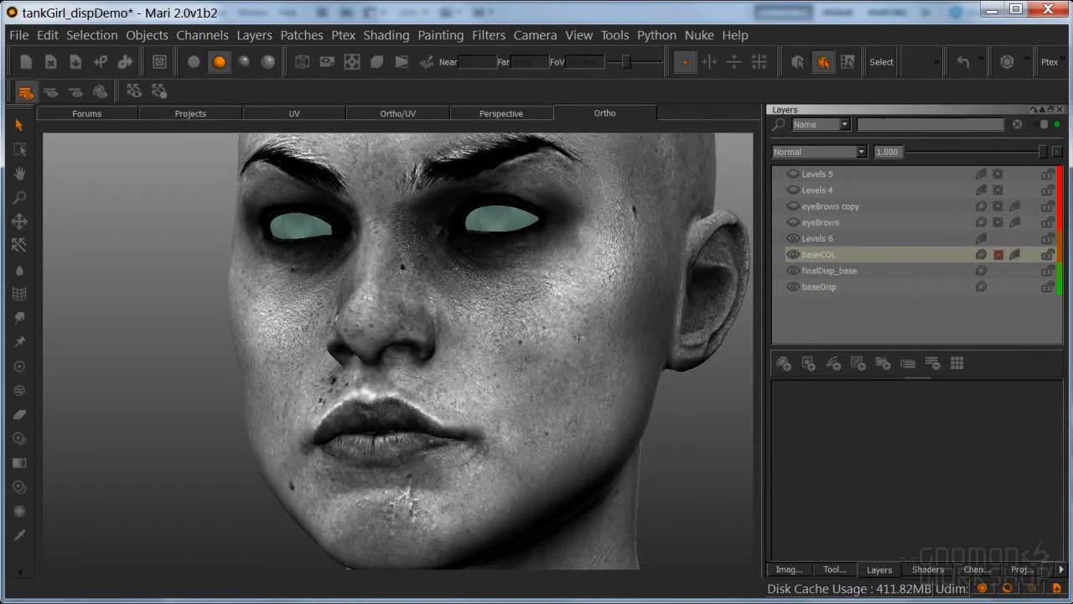
left_click(194, 60)
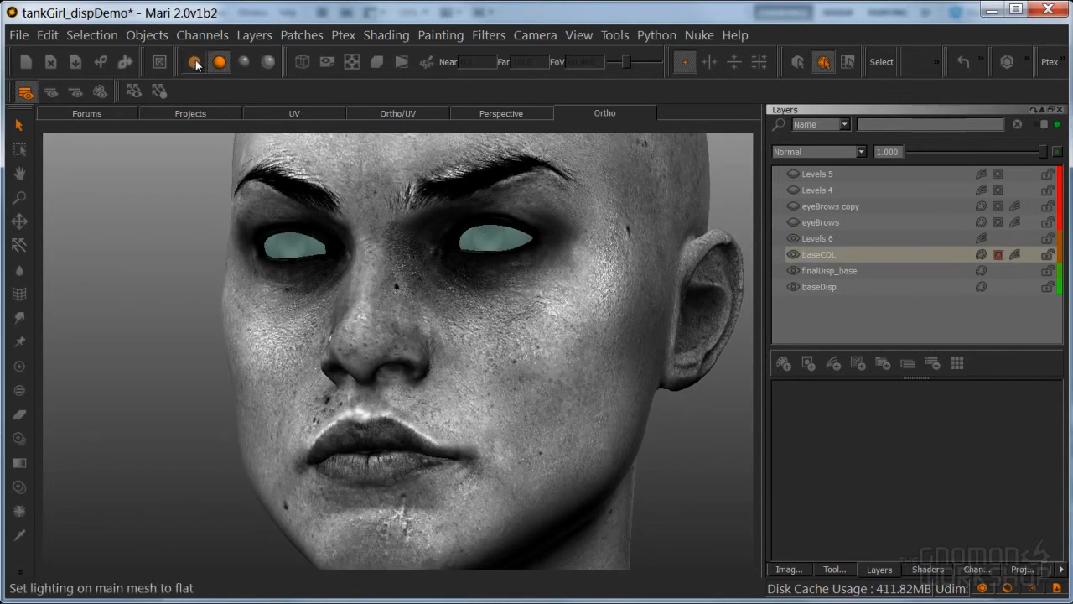
left_click(195, 60)
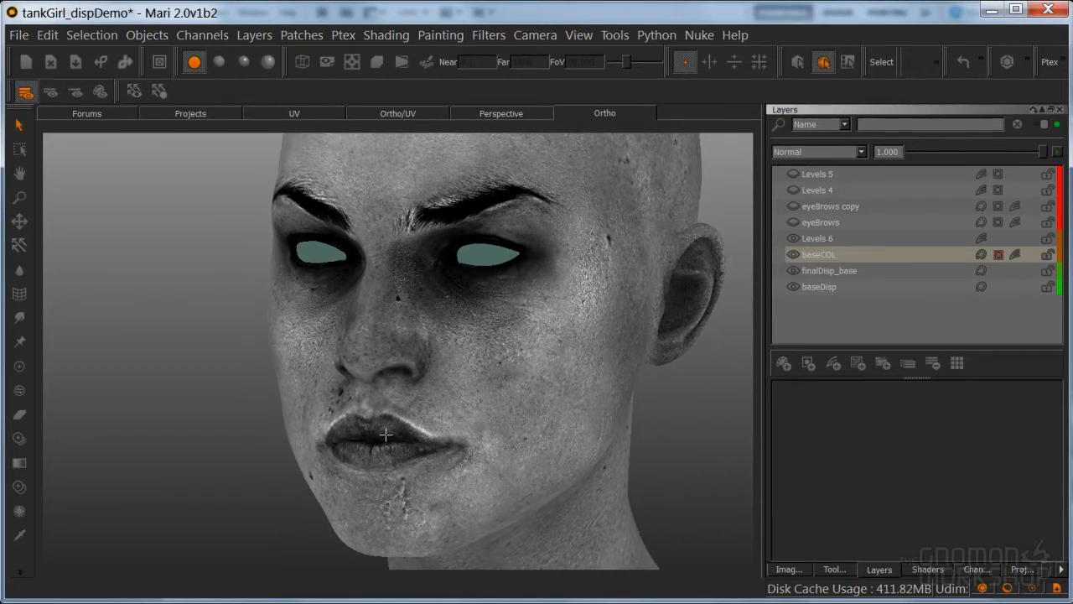
mouse_move(411, 436)
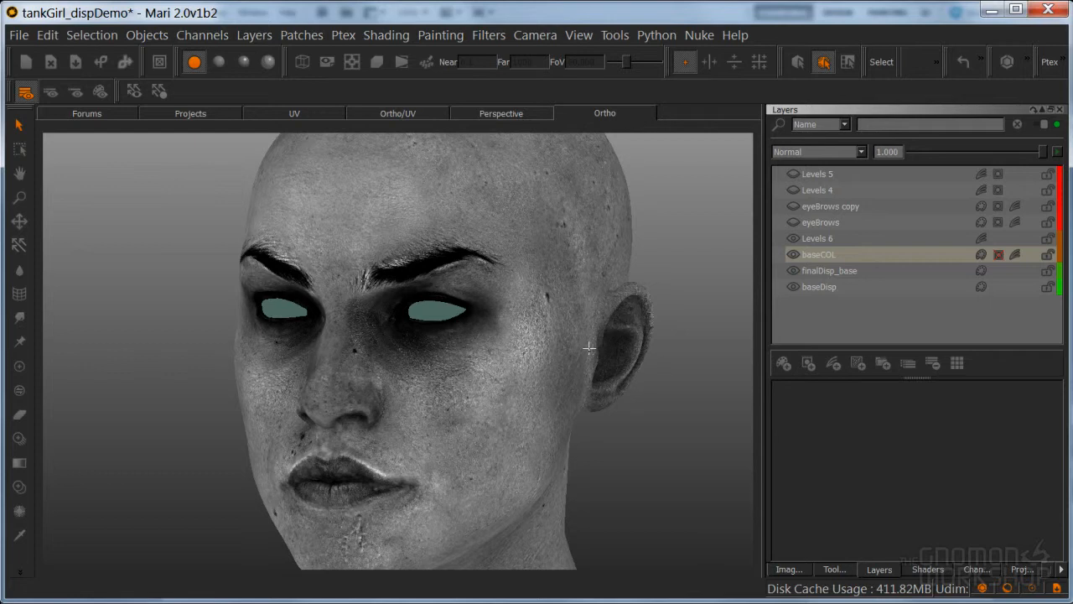
left_click_drag(587, 347, 451, 426)
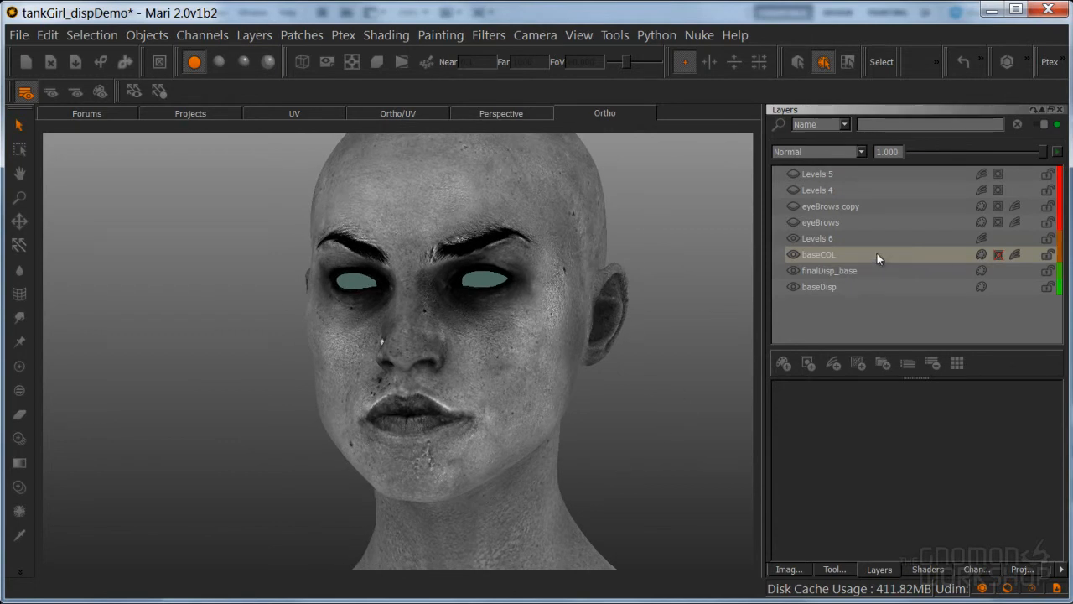
- Turn Levels 6 back on and lower its midtone input for stronger skin contrast
left_click(834, 362)
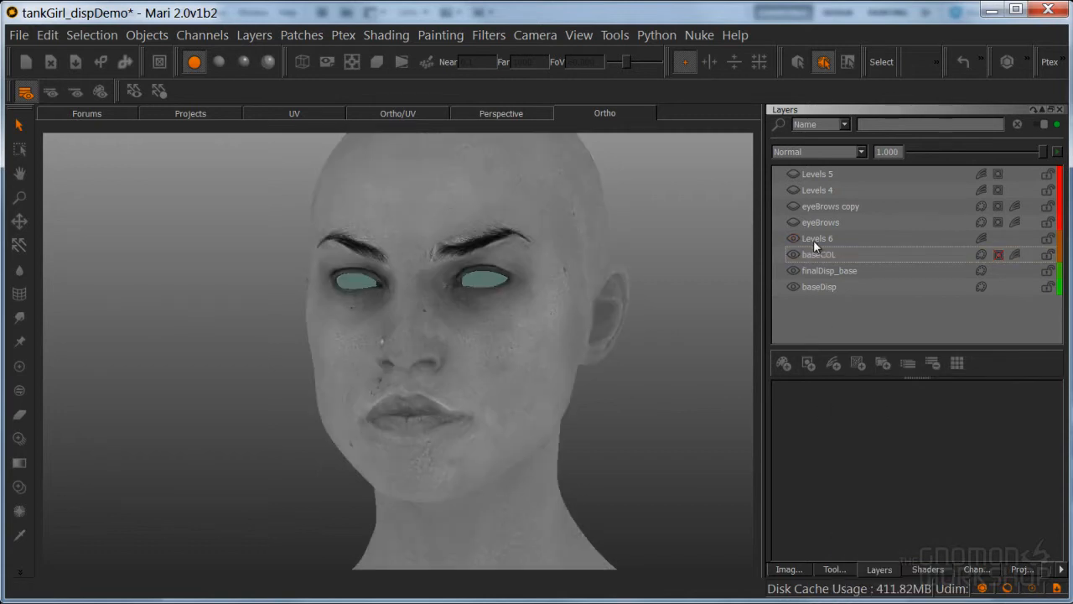
left_click(817, 238)
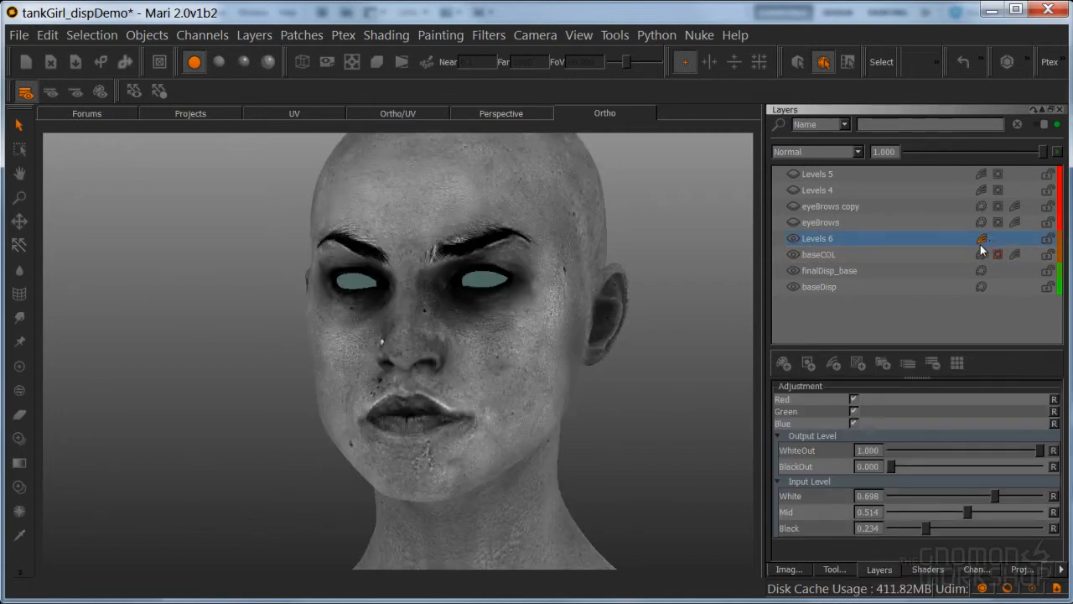
left_click_drag(993, 511, 973, 511)
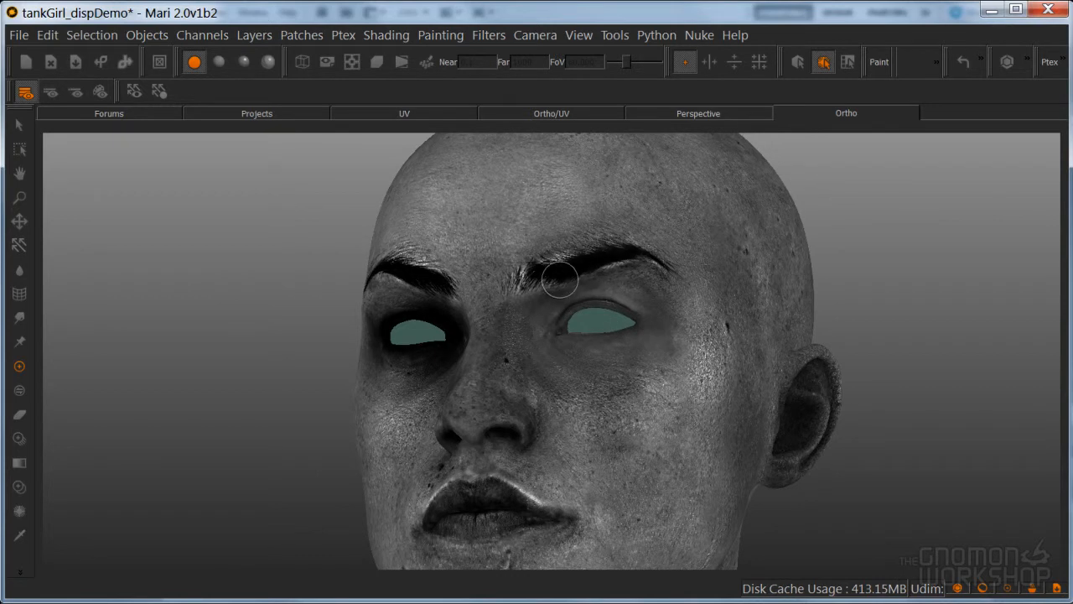
- Brush touch-ups over the brow and beside the nose, then split the view with the UV layout
left_click_drag(560, 278, 540, 310)
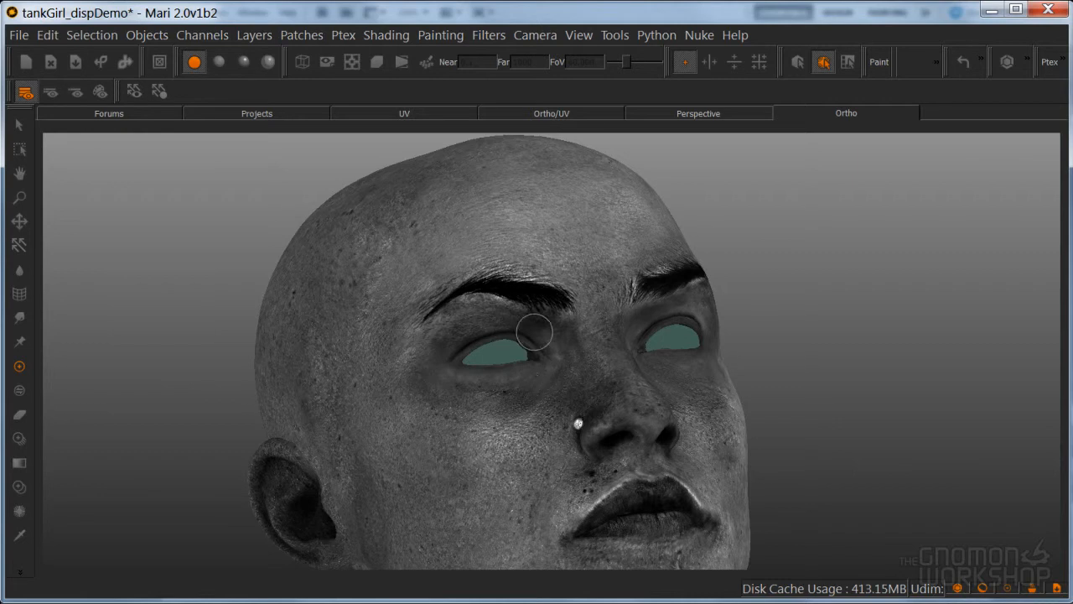
mouse_move(562, 334)
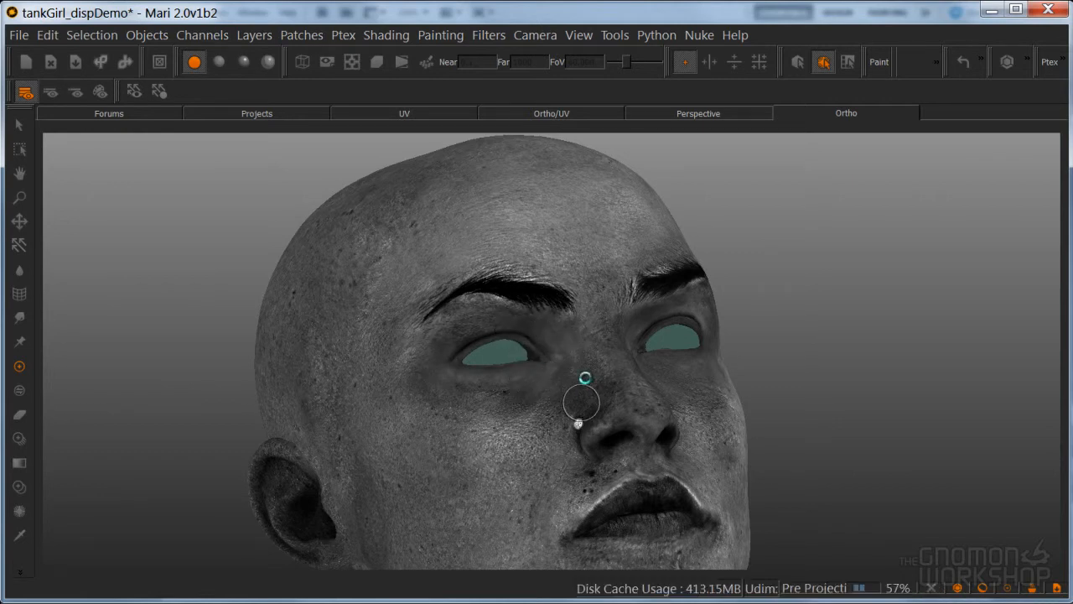
left_click_drag(585, 378, 560, 392)
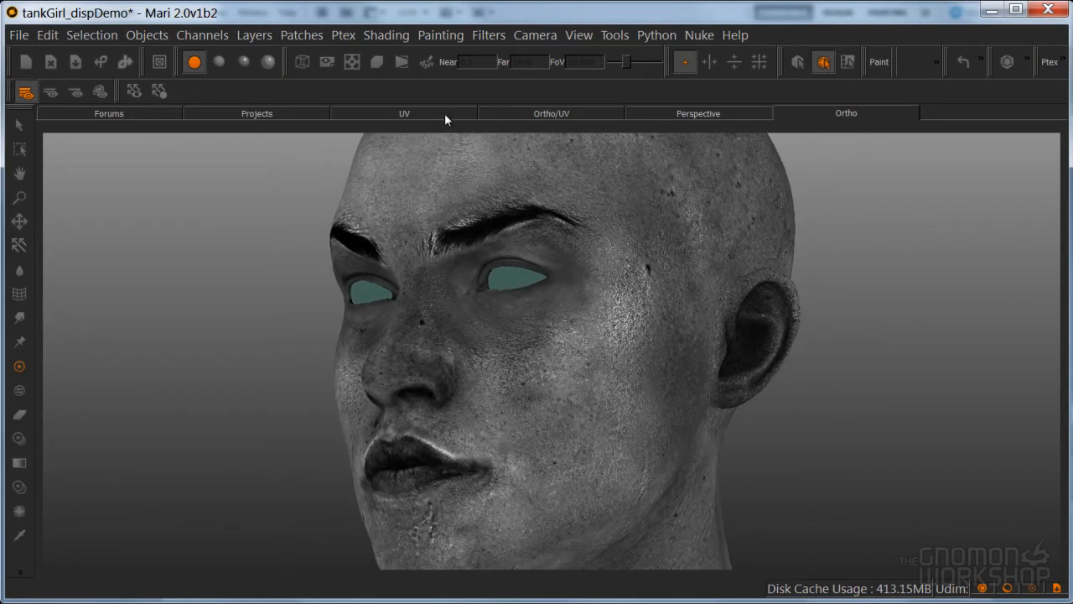
left_click(550, 114)
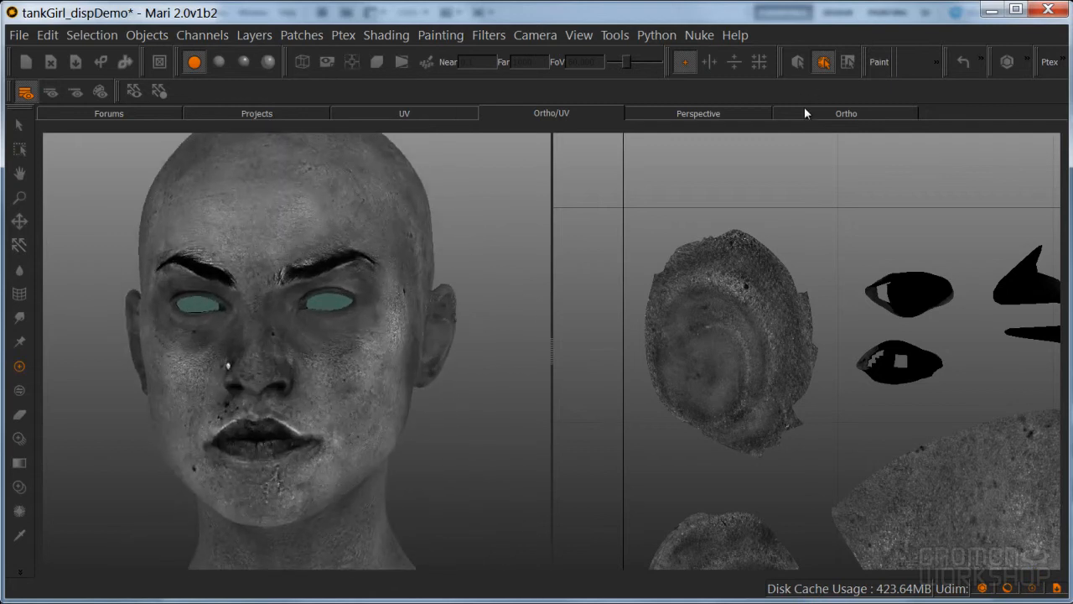
- Return to the single Ortho view of the head, framed front-on
left_click(845, 115)
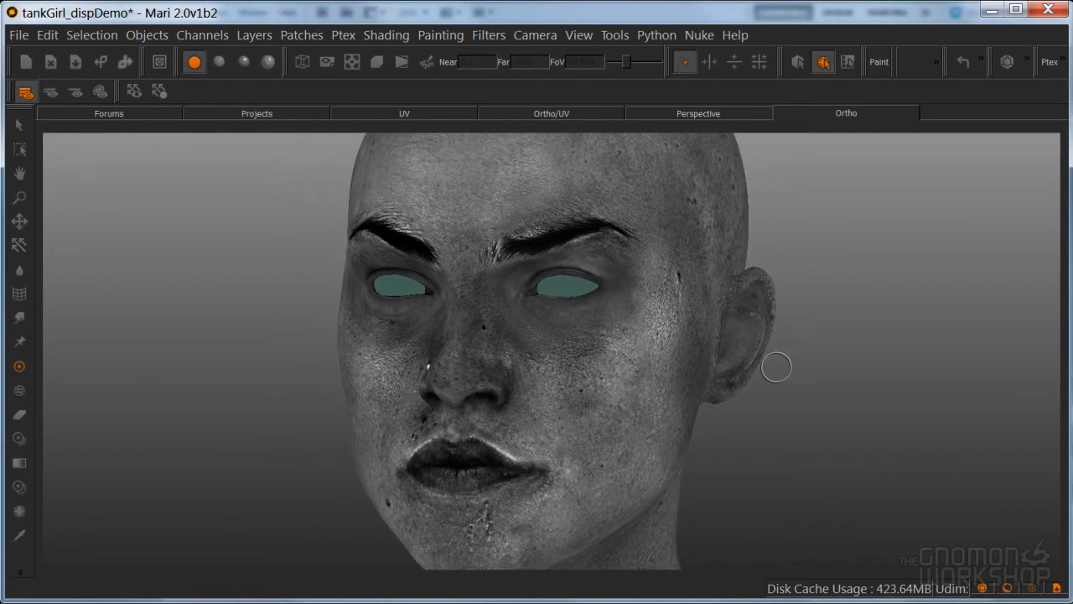
mouse_move(446, 302)
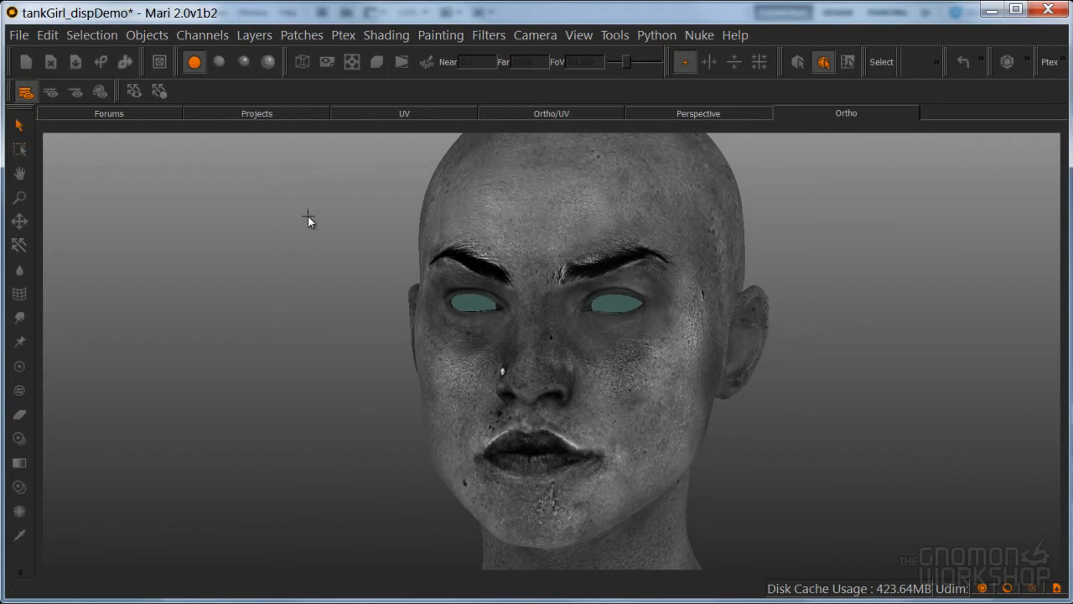
mouse_move(288, 245)
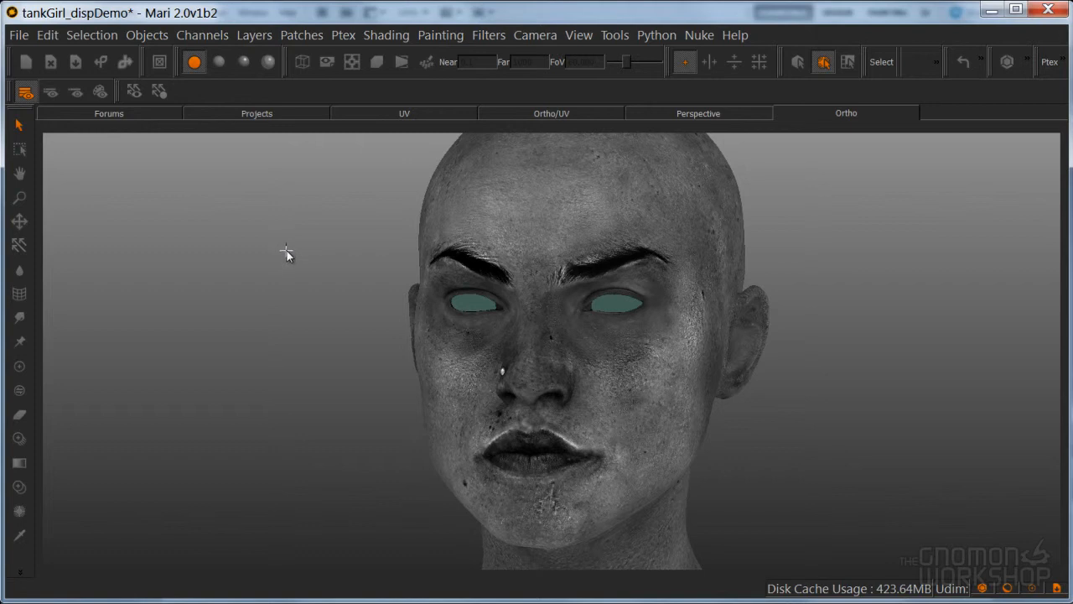
mouse_move(624, 335)
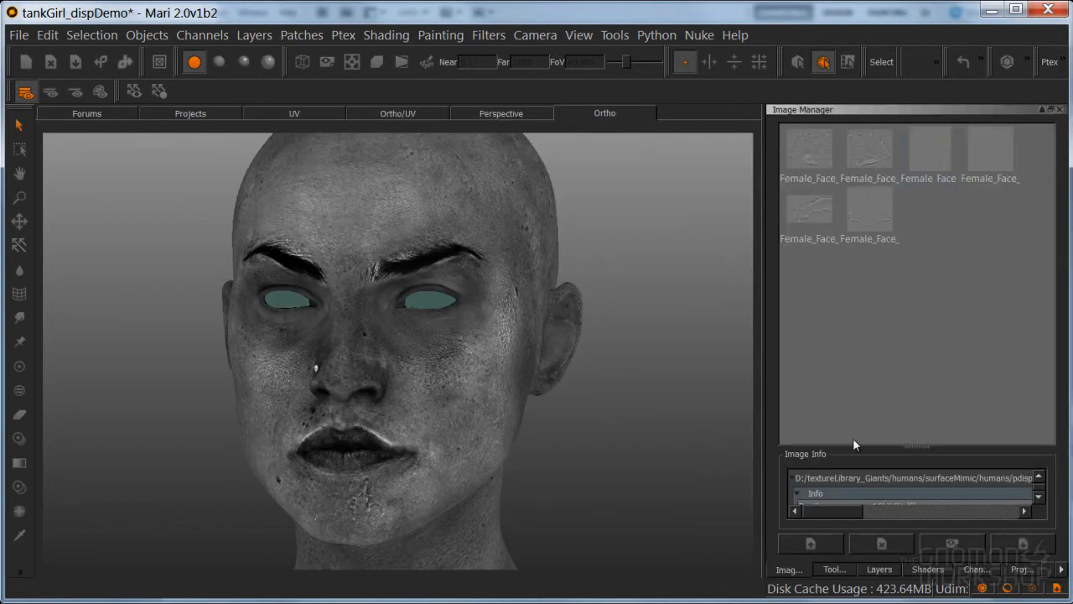
- Toggle Levels 6 off and on in the layer stack to compare, leaving it on
left_click(879, 571)
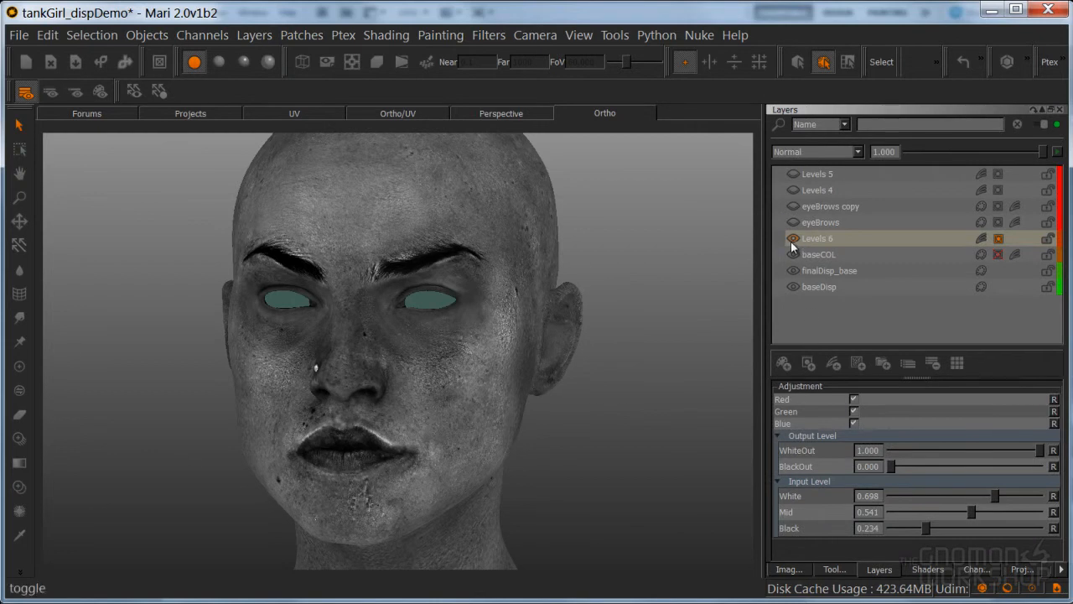
left_click(793, 239)
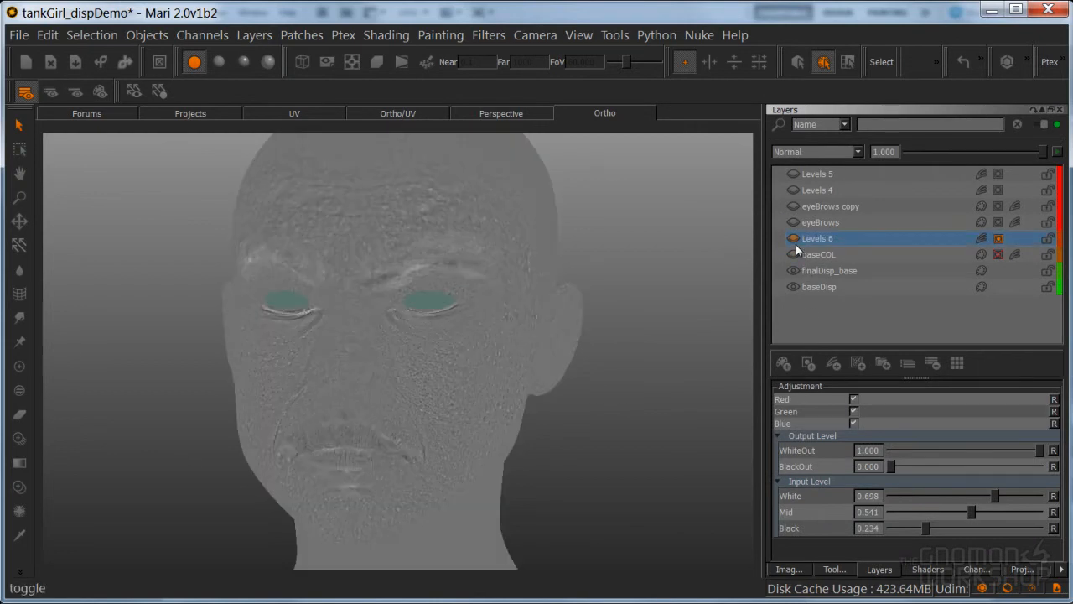
left_click(794, 255)
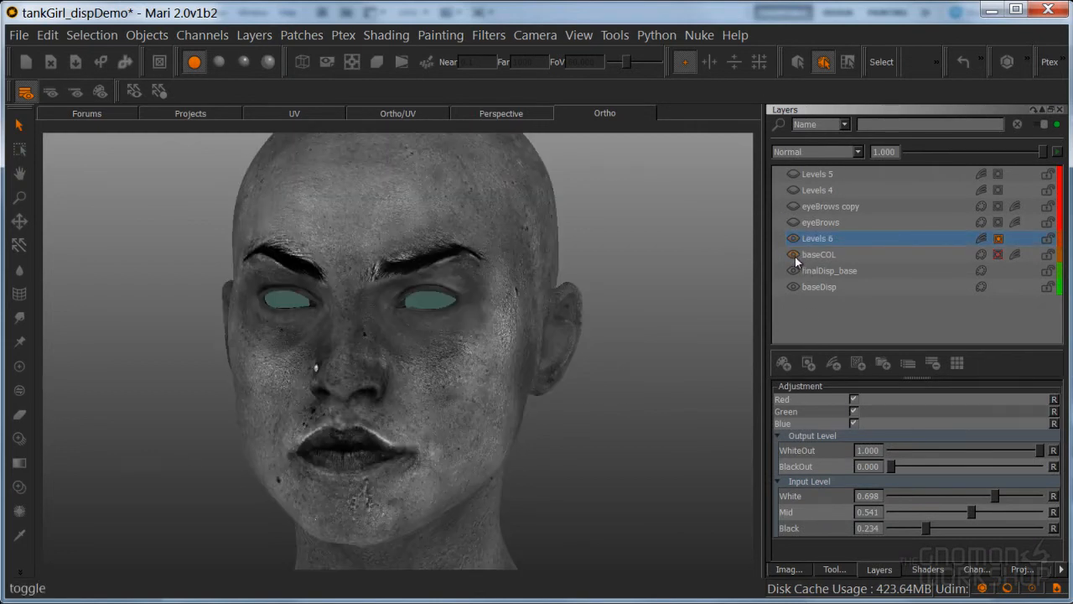
left_click(792, 271)
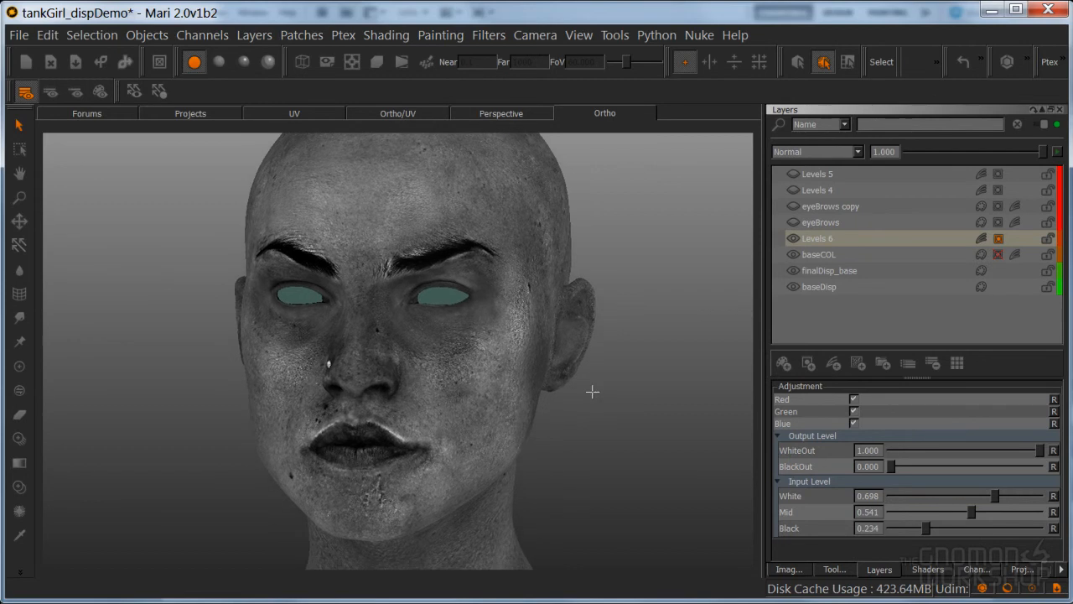
mouse_move(587, 432)
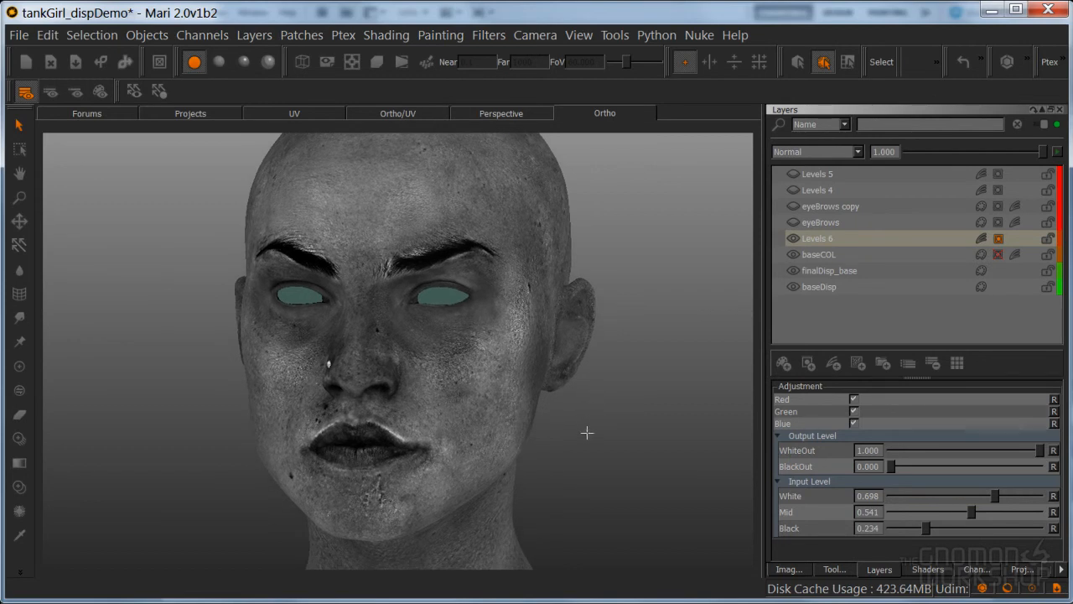